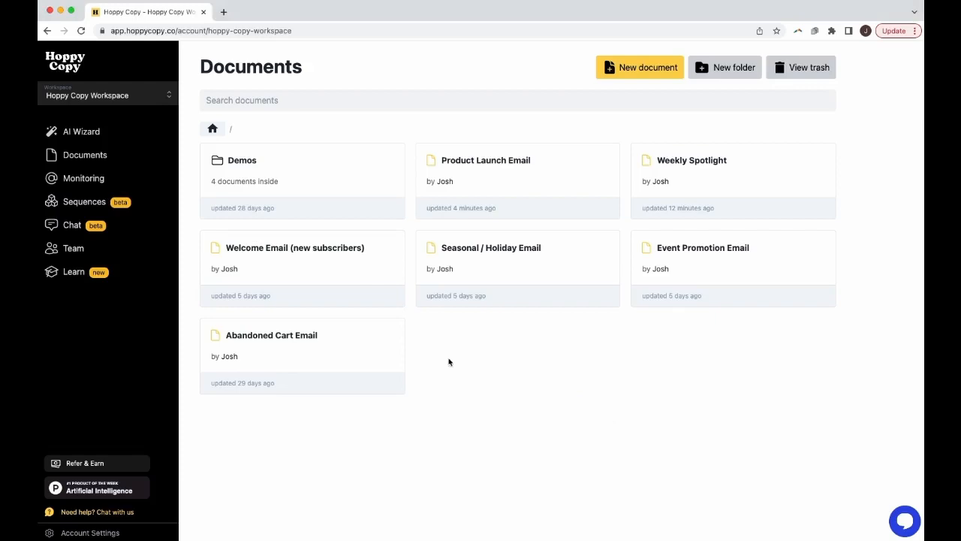
mouse_move(479, 173)
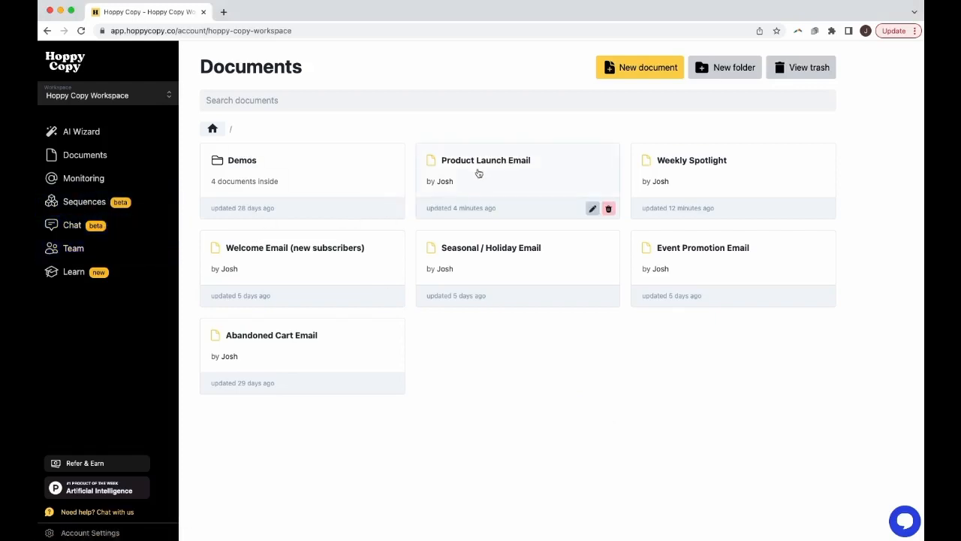
Open the Product Launch Email document for the Mixxr Music masterclass from the Documents list.
left_click(486, 160)
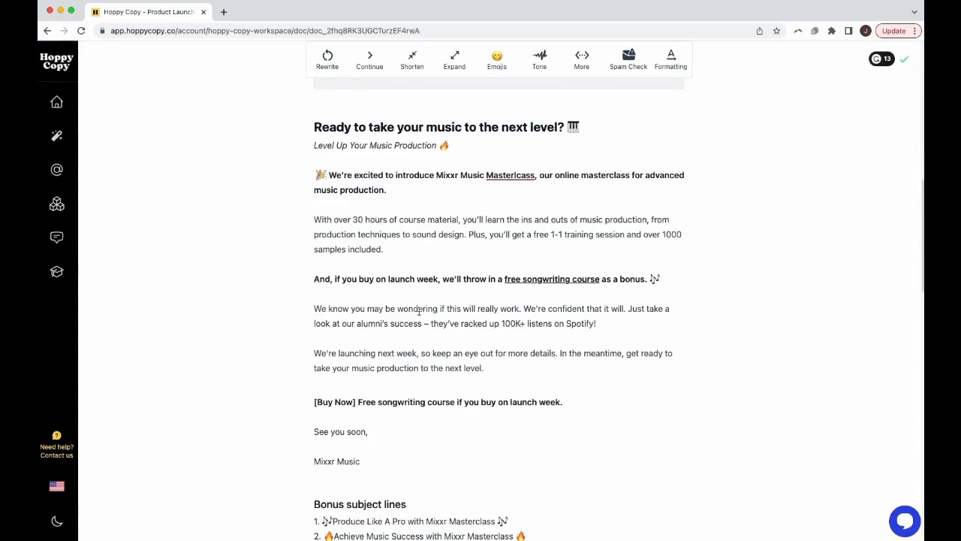
left_click(57, 237)
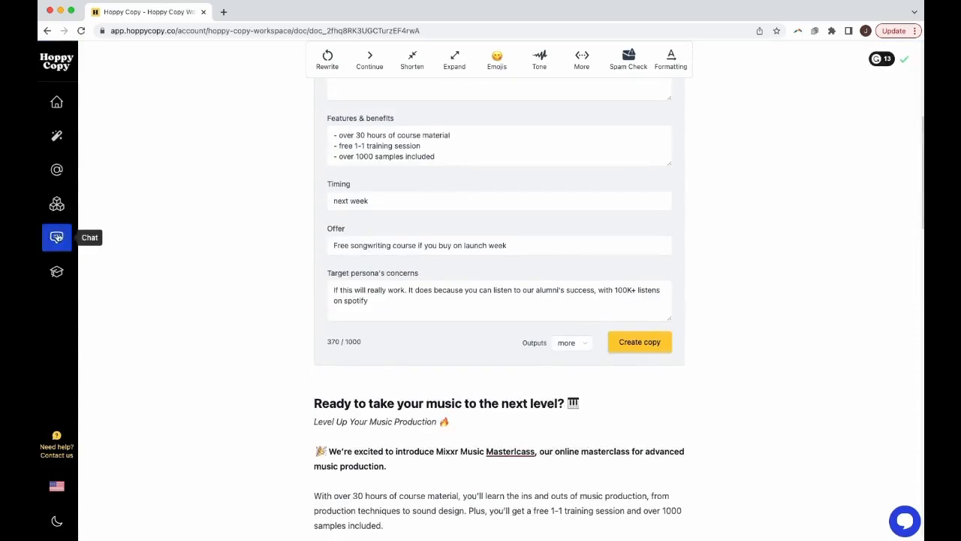
Bring the 'Make music like a pro in 30 hours' email into the Chat panel and start a fresh conversation.
left_click(58, 237)
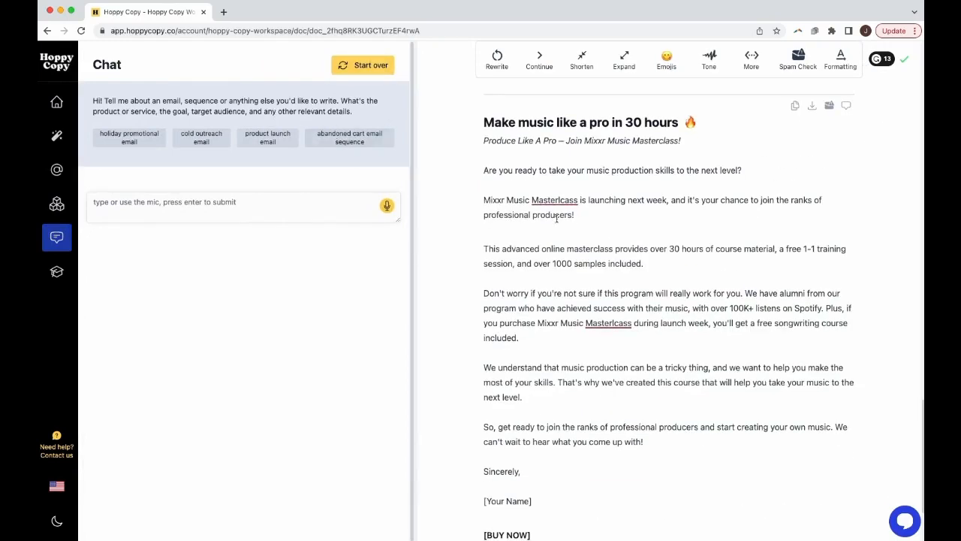
scroll("down", 3)
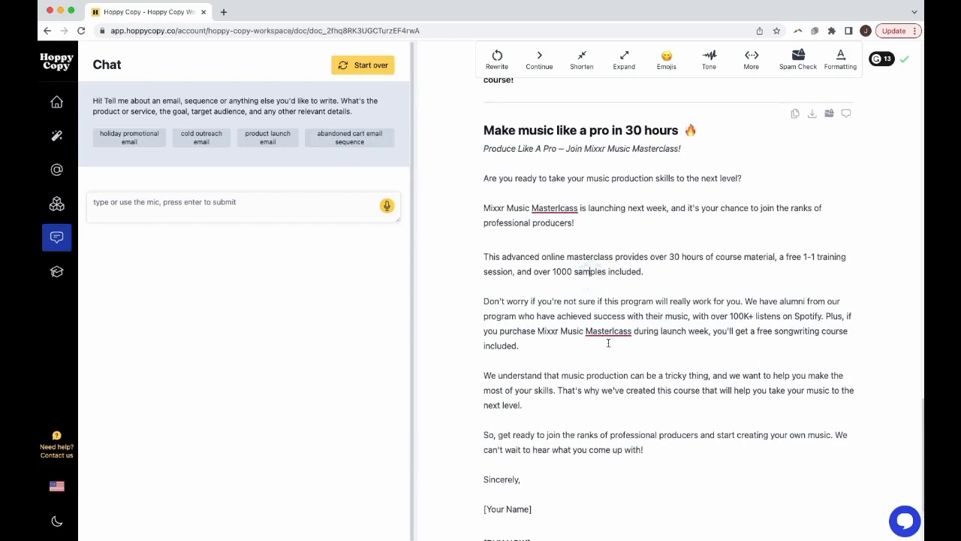
mouse_move(845, 114)
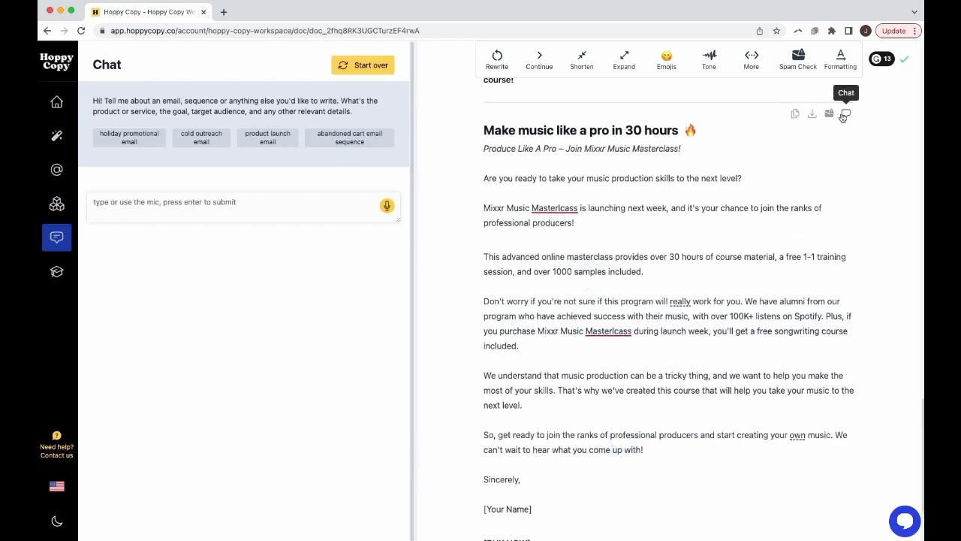
left_click(846, 115)
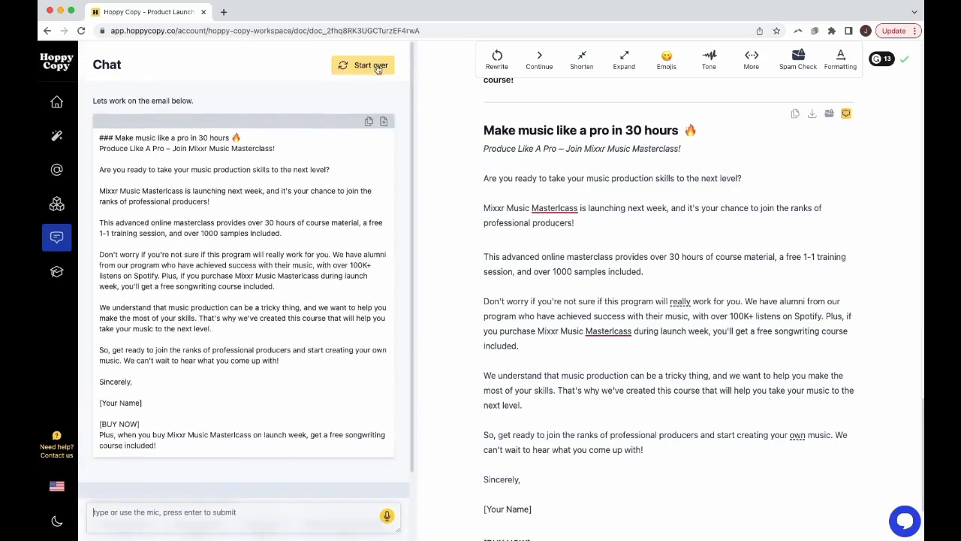
left_click(363, 65)
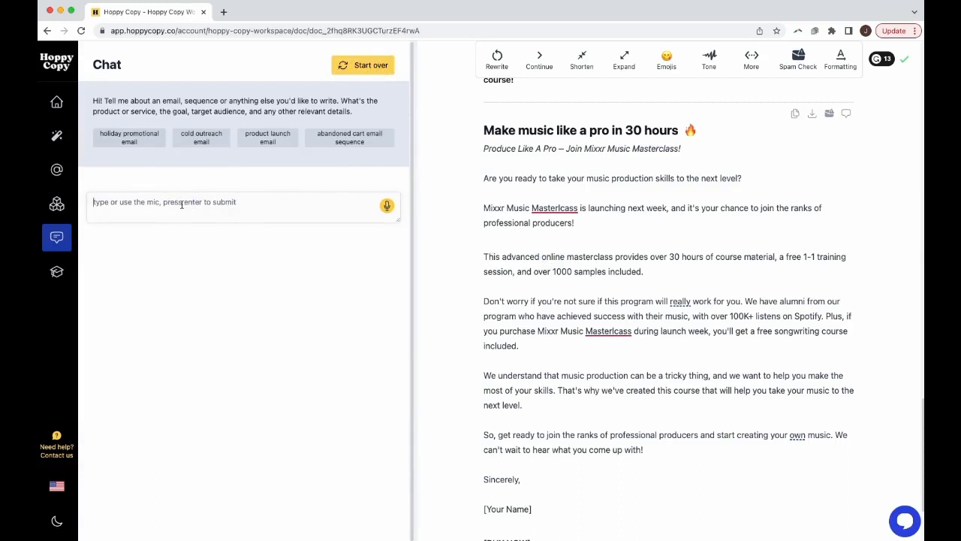
type("write hooks for")
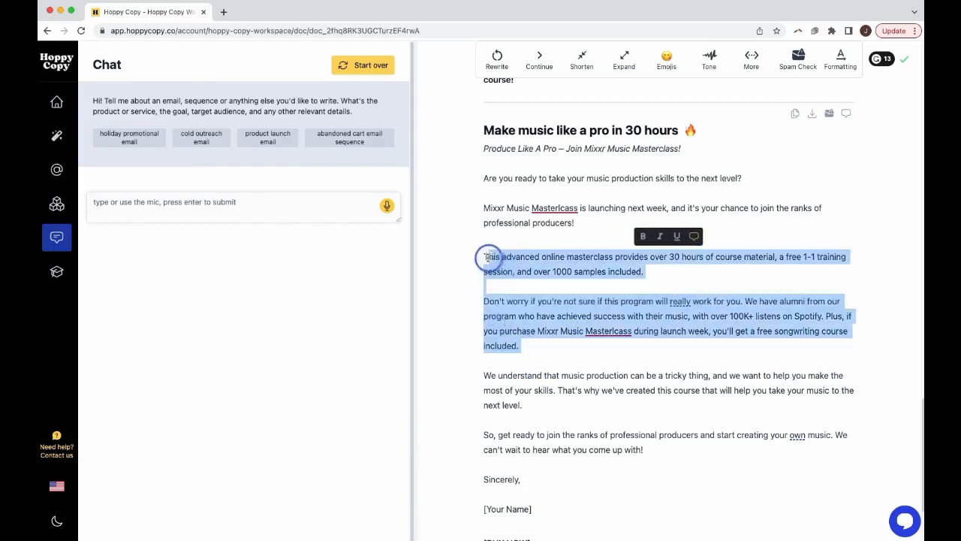
left_click(526, 345)
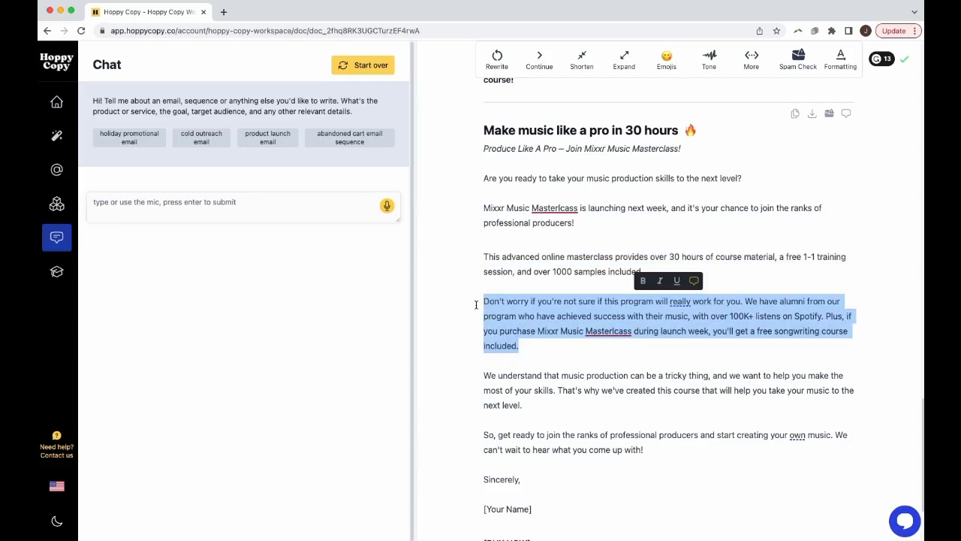
mouse_move(694, 281)
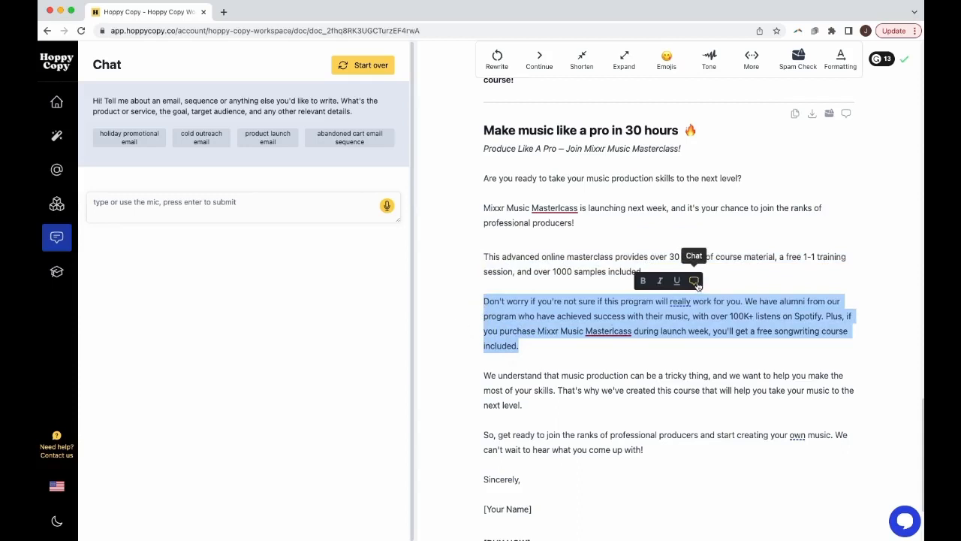
left_click(694, 281)
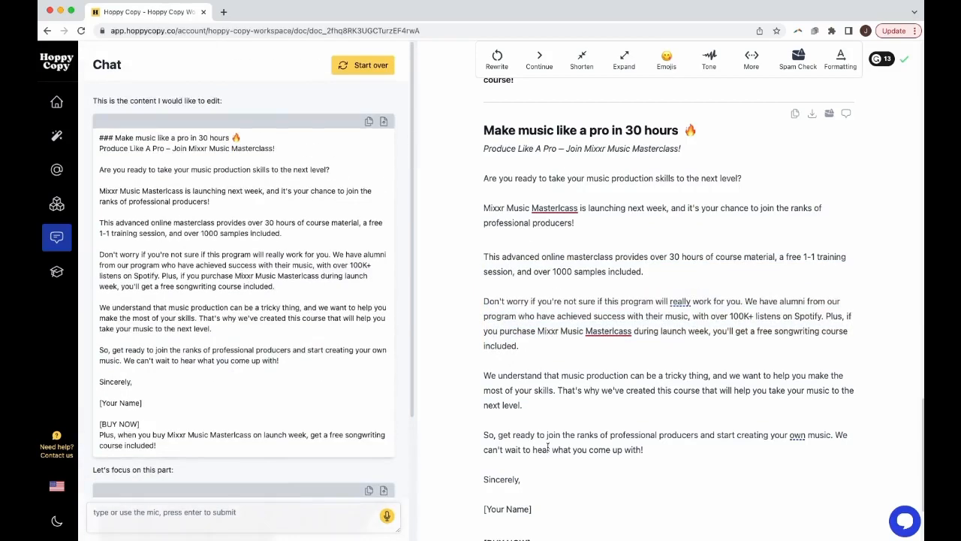
scroll("down", 3)
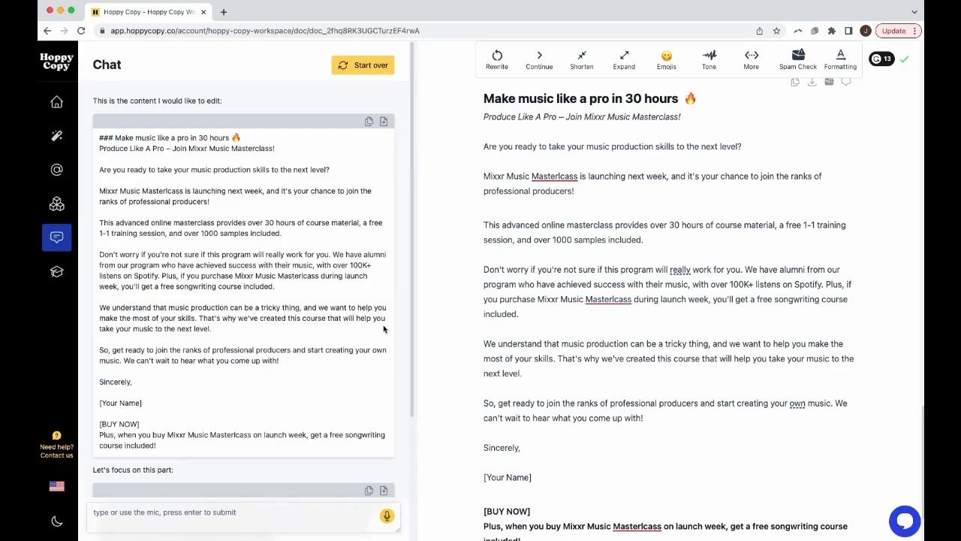
left_click(364, 64)
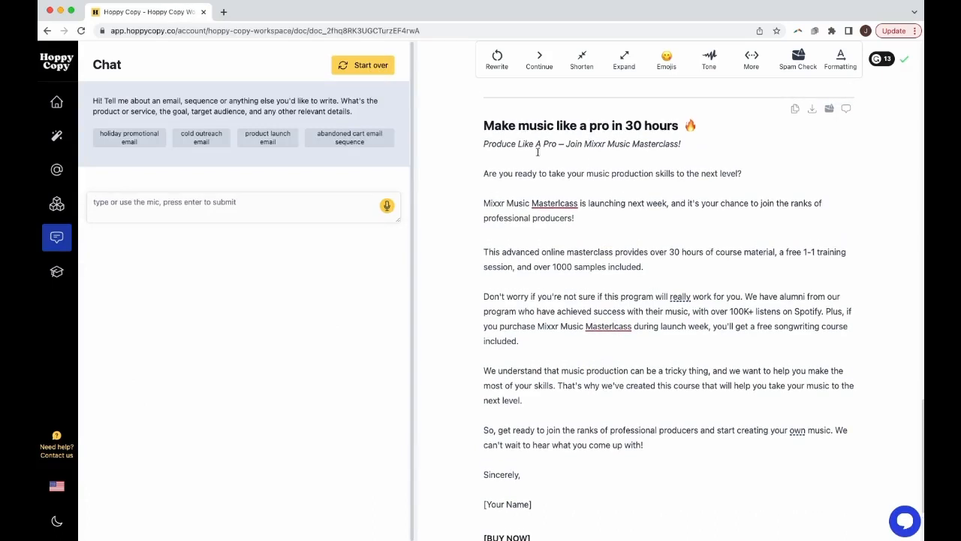
mouse_move(848, 110)
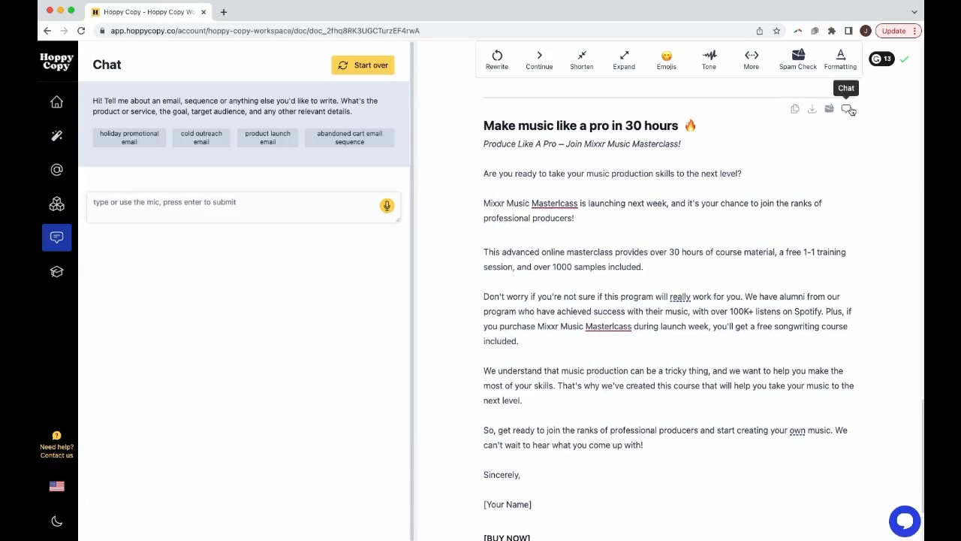
Have chat rewrite the email with a personal-story intro and insert that version into the document.
left_click(847, 108)
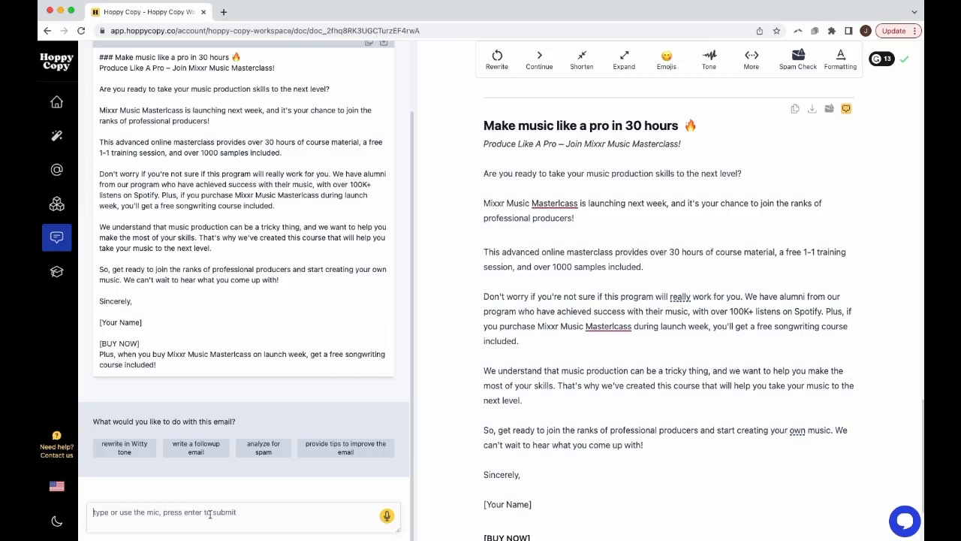
type("add a person")
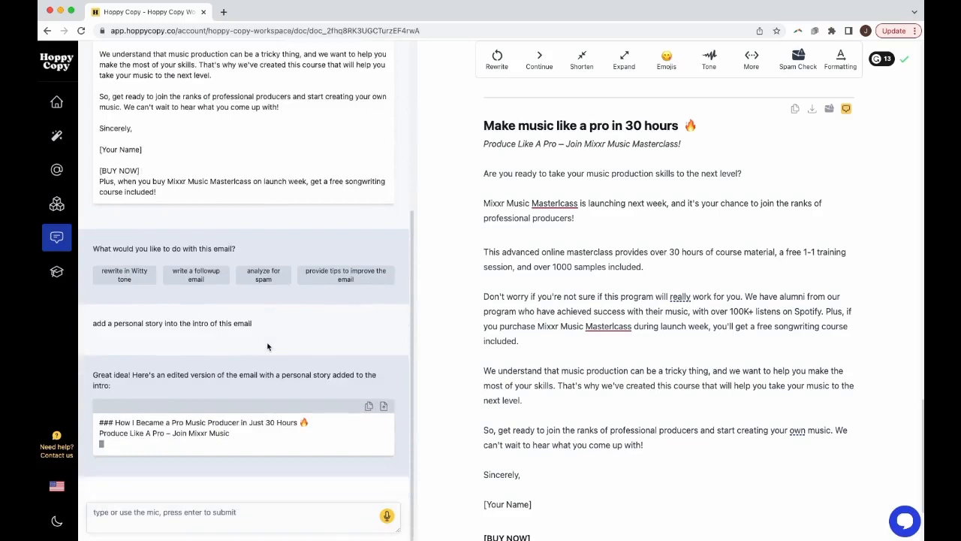
scroll("down", 3)
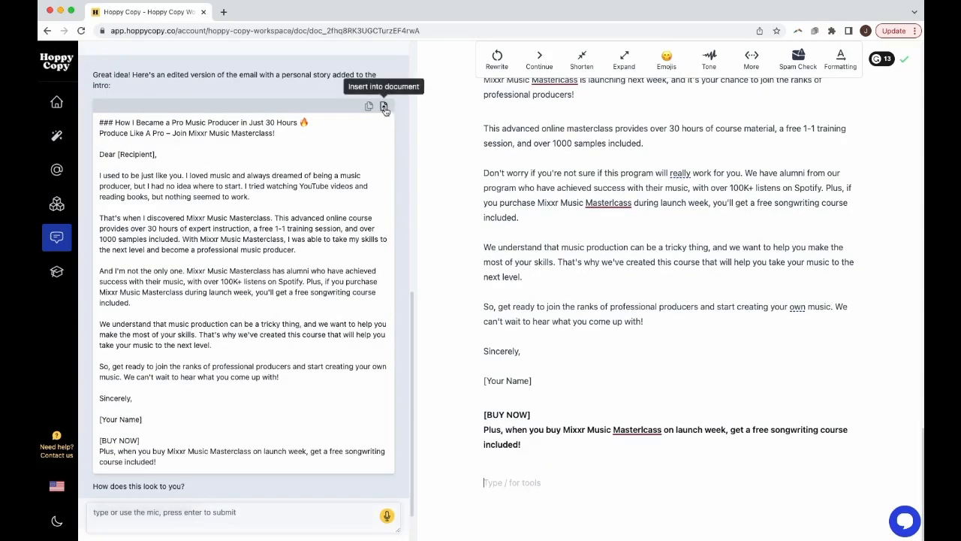
left_click(385, 105)
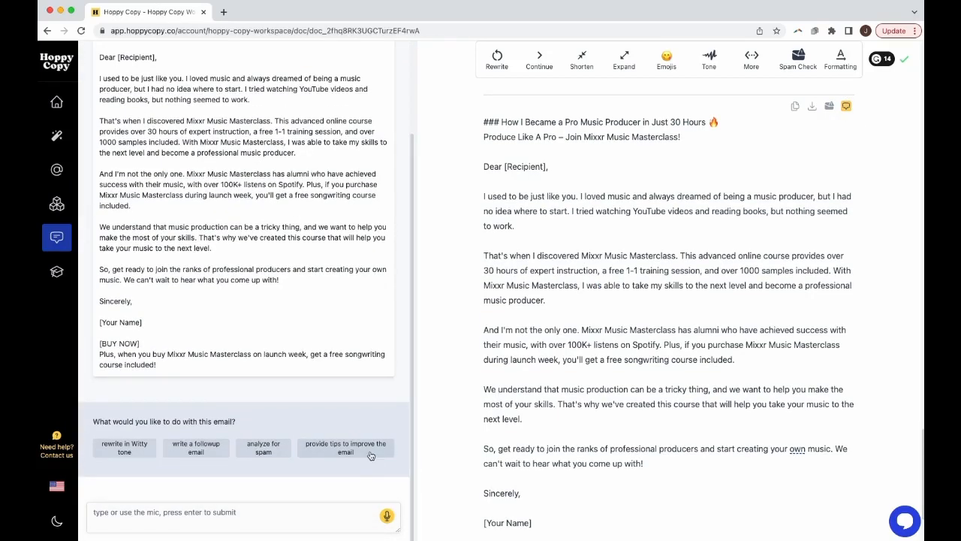
Ask chat to add a CTA after each paragraph and review the edited email it produces.
left_click(345, 448)
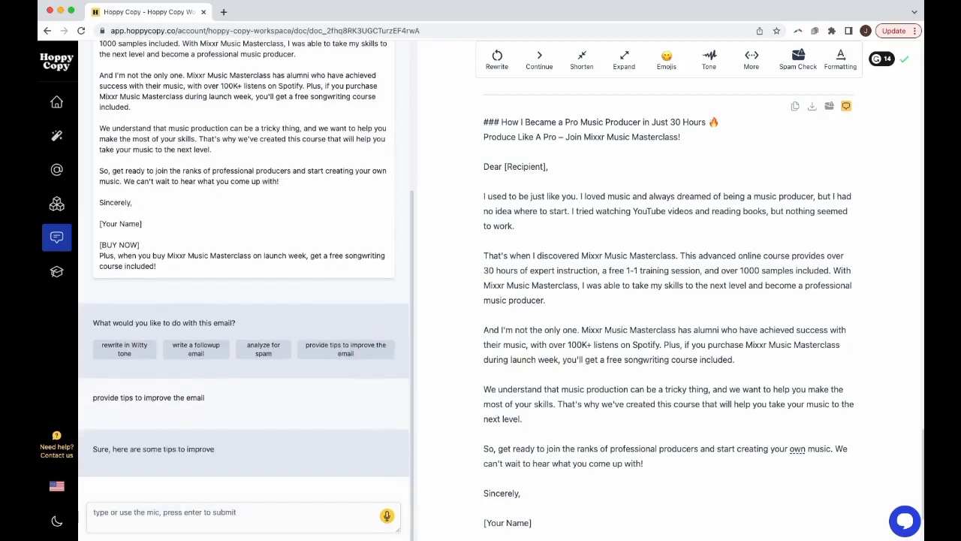
scroll("down", 3)
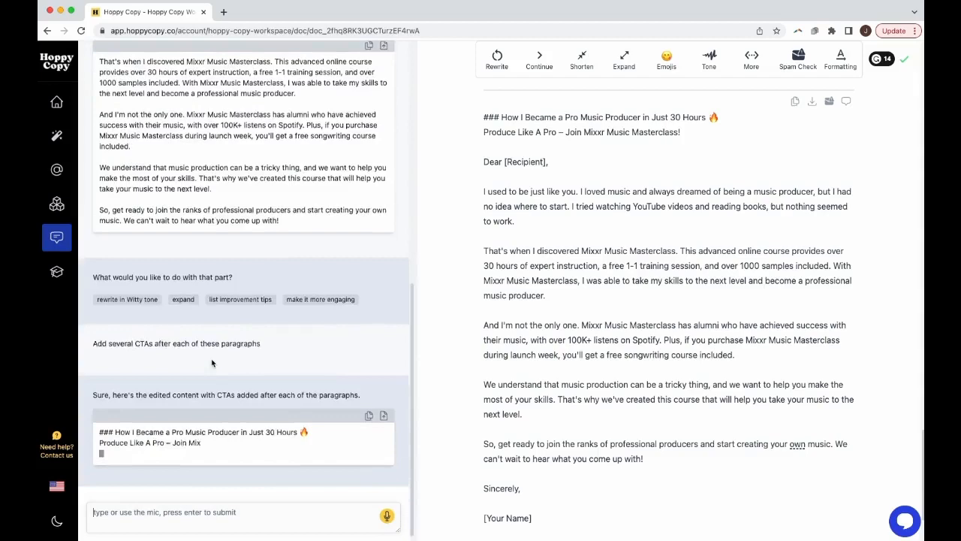
scroll("down", 3)
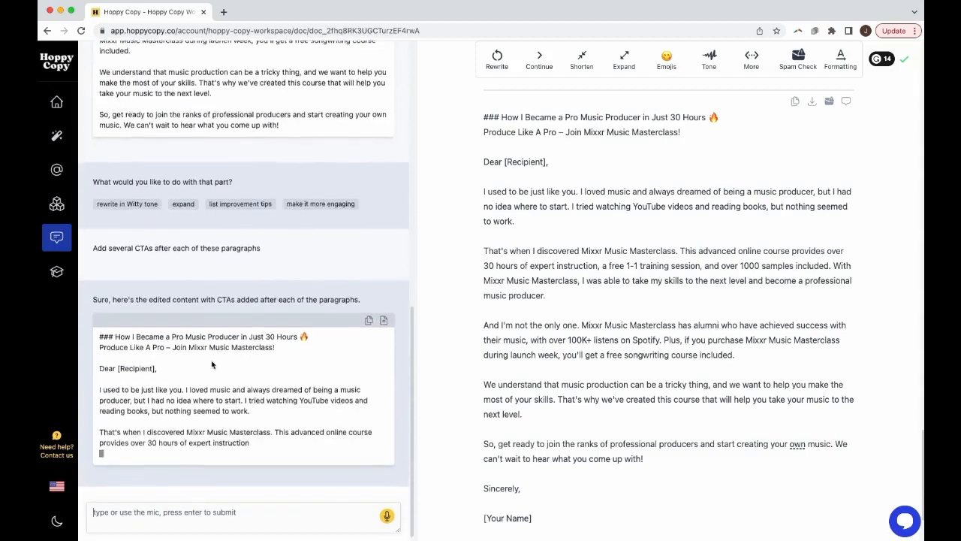
scroll("down", 3)
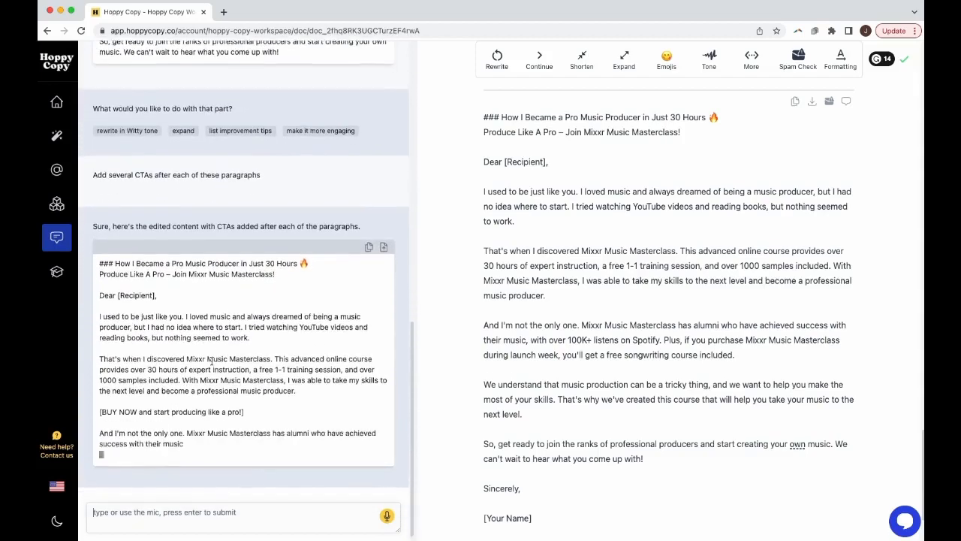
scroll("down", 3)
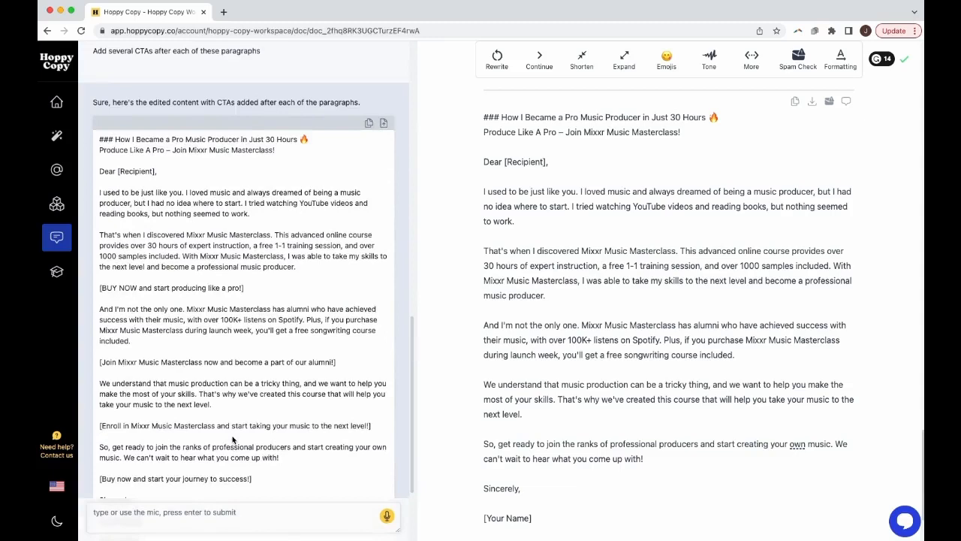
mouse_move(273, 424)
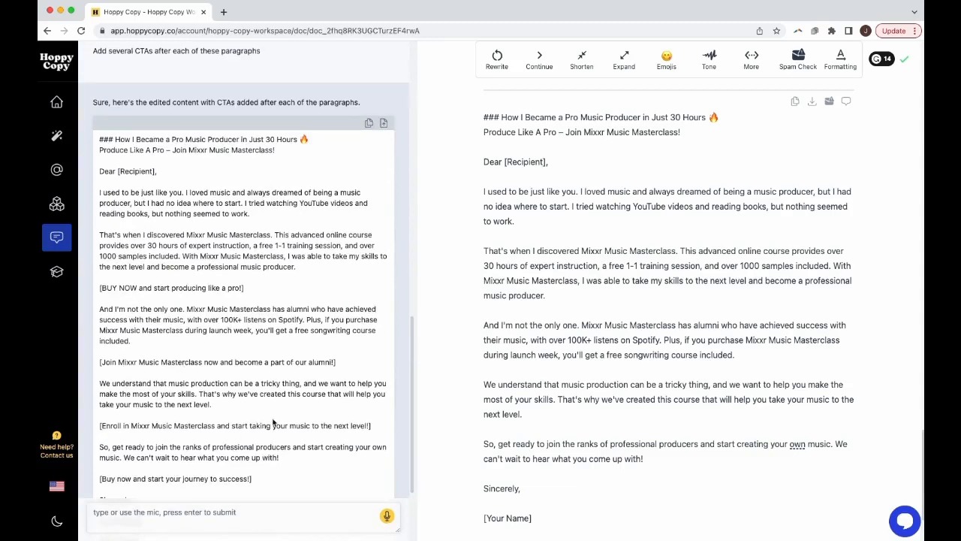
scroll("down", 3)
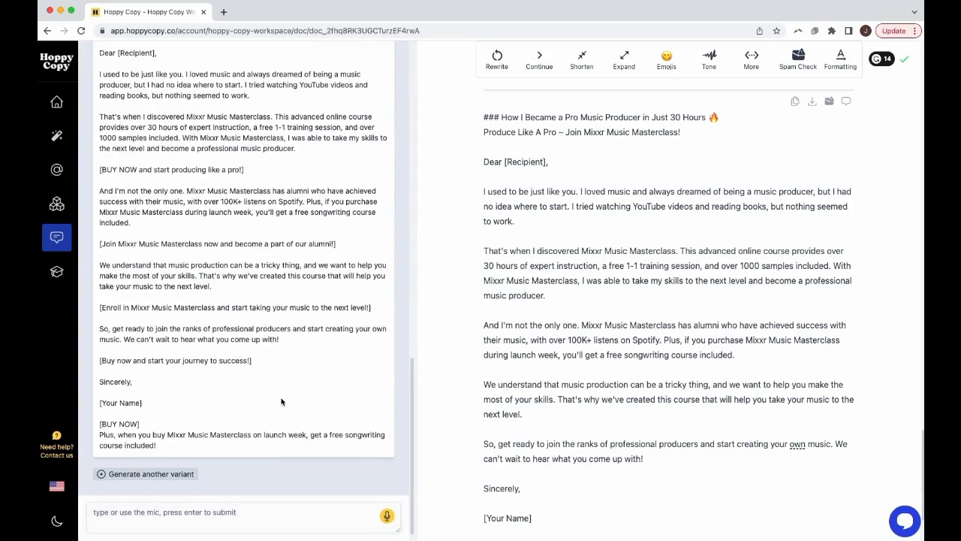
mouse_move(524, 319)
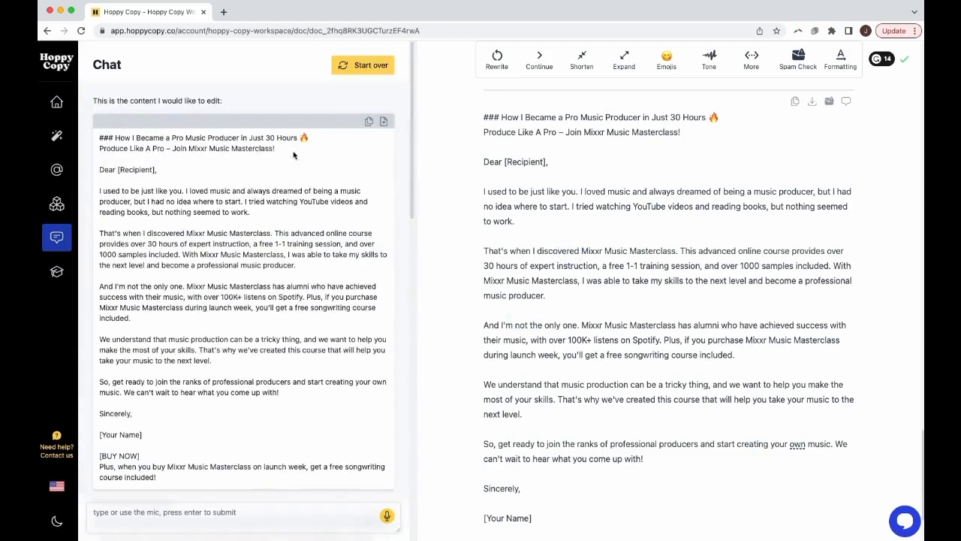
Start over, choose the abandoned cart email sequence suggestion and answer that it is about the Mixxr Music Masterclass.
left_click(364, 65)
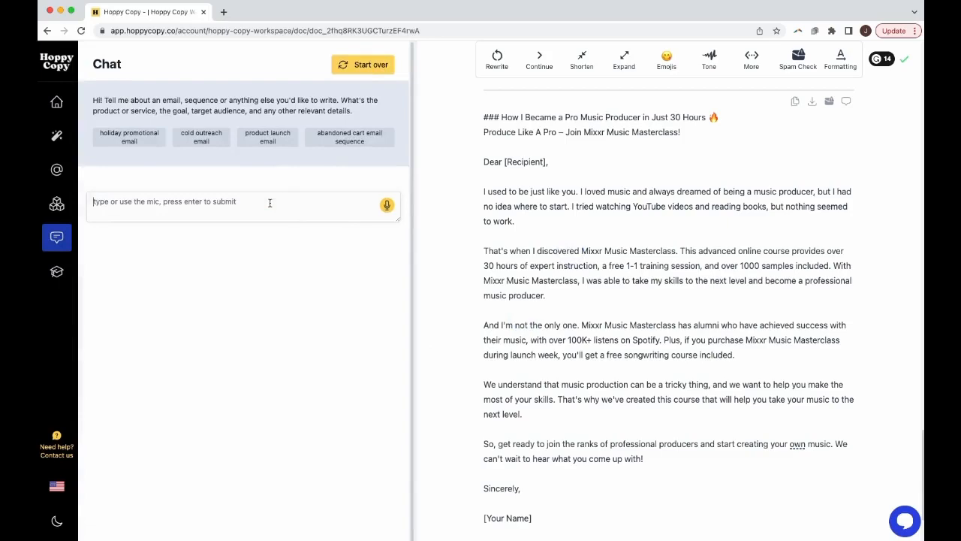
left_click(238, 202)
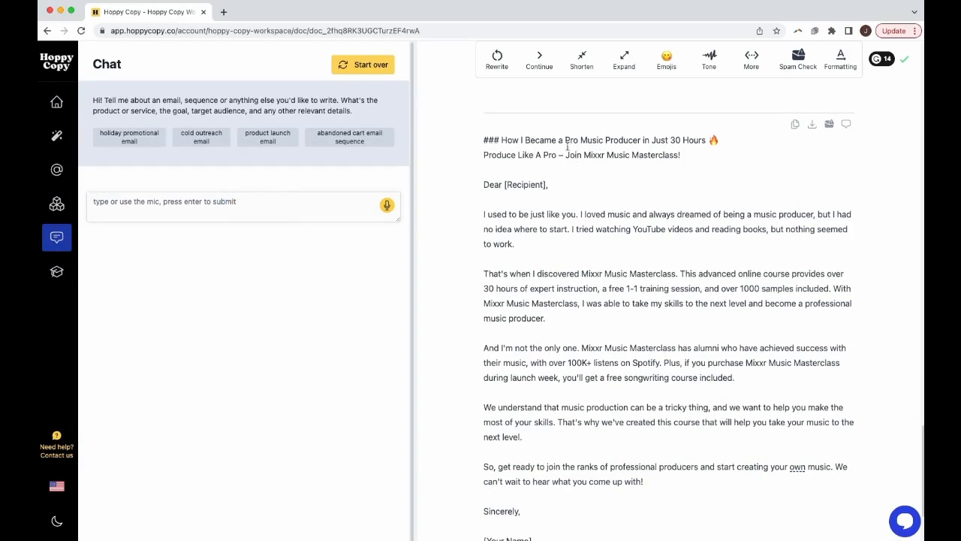
scroll("down", 3)
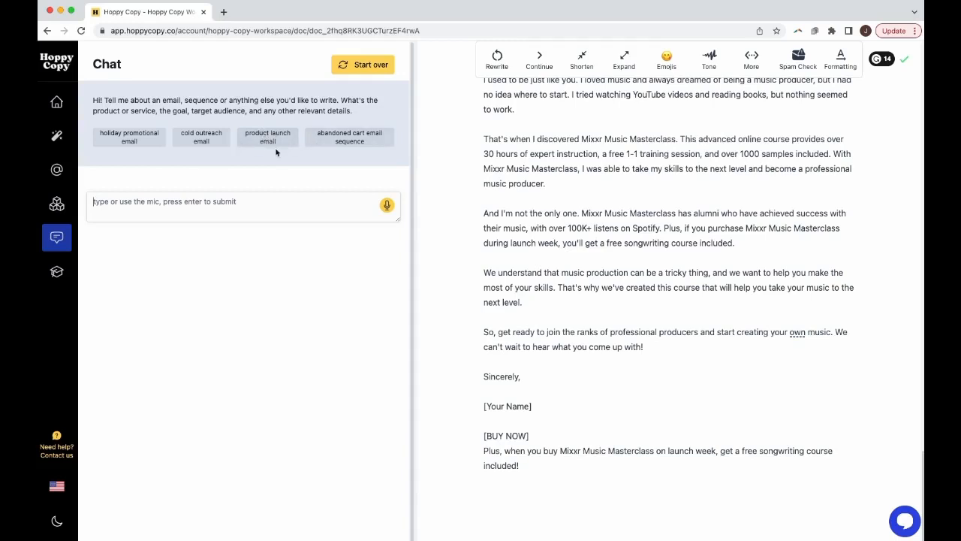
left_click(348, 138)
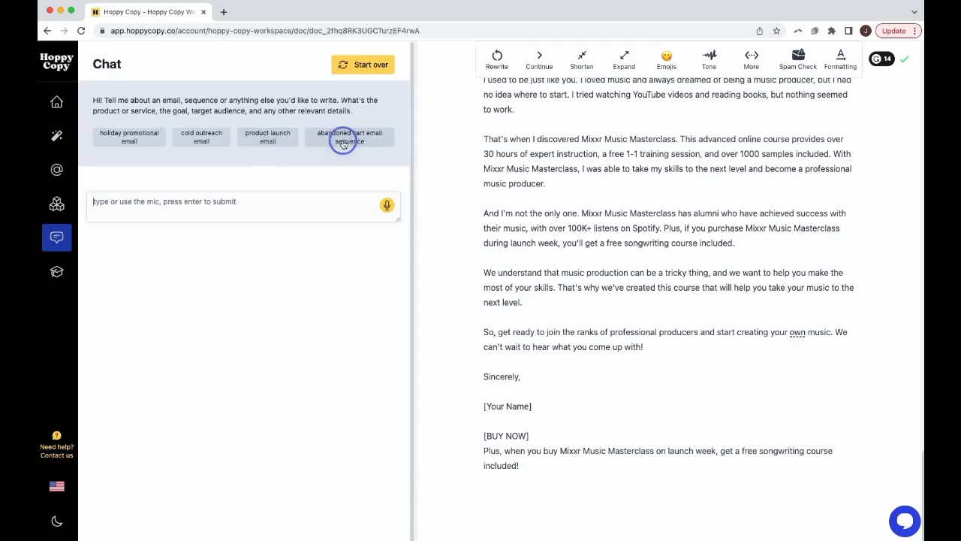
left_click(349, 137)
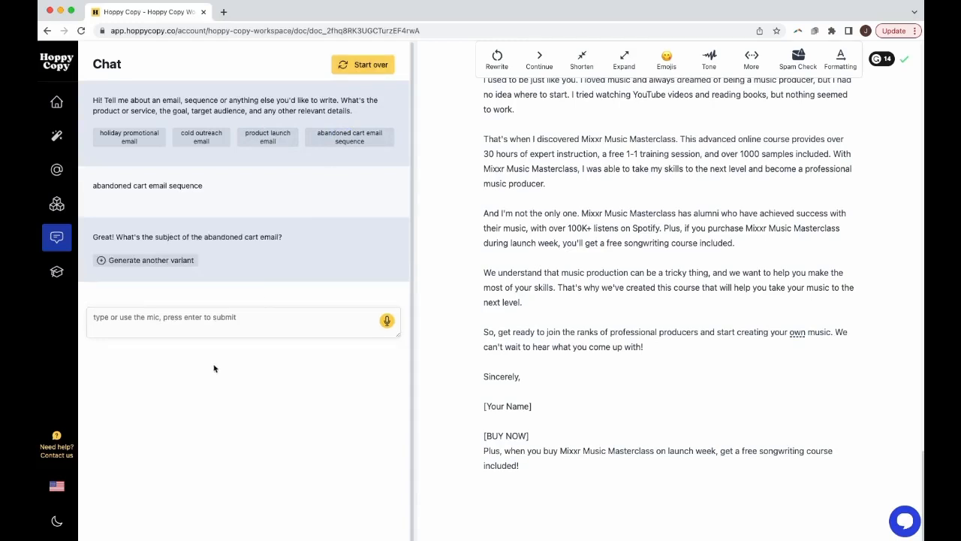
left_click(244, 317)
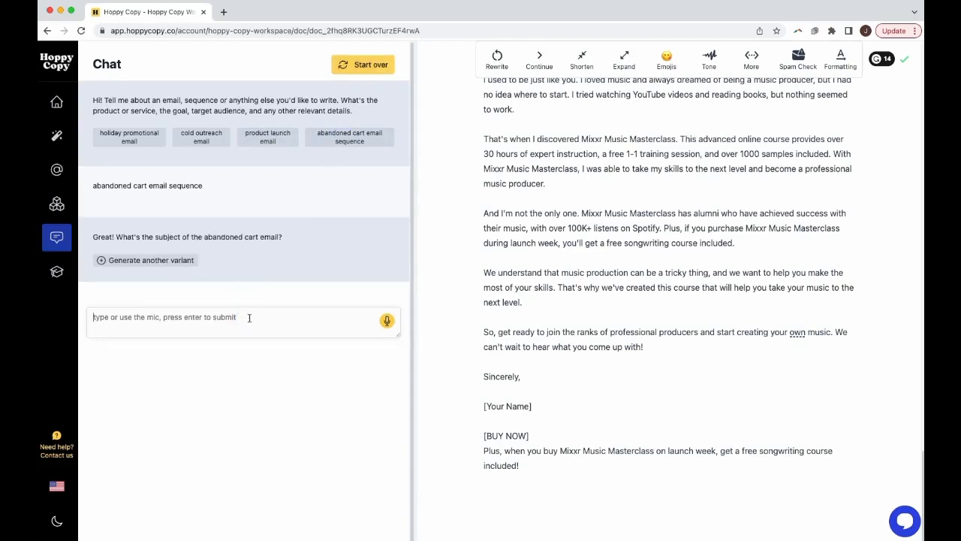
type("the mix")
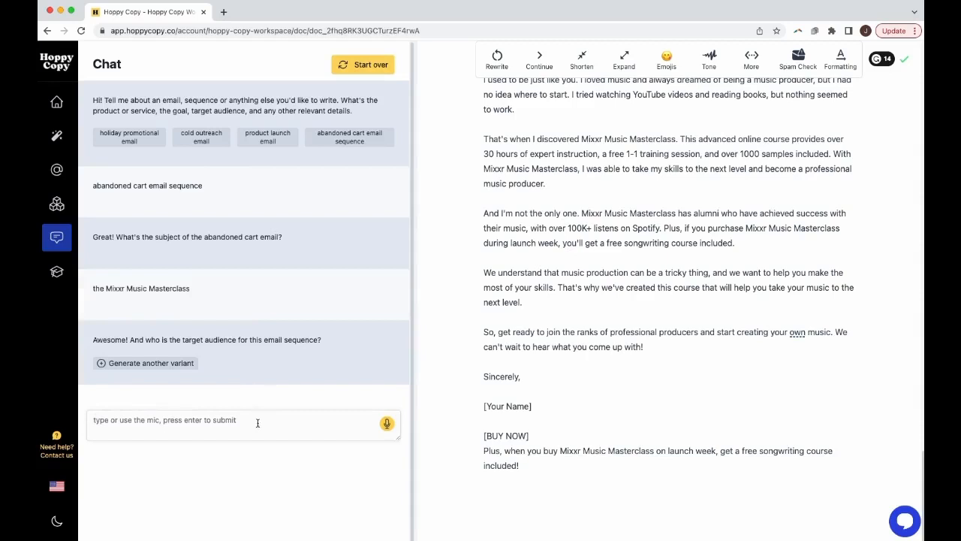
Answer the audience as people who want to become professional music producers and review the generated email.
type("People who w")
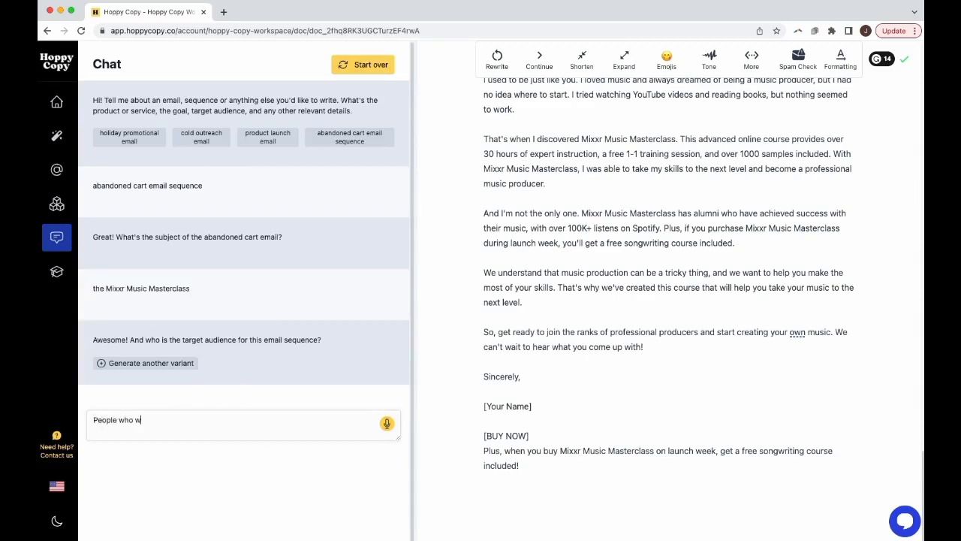
type("ant to become prof")
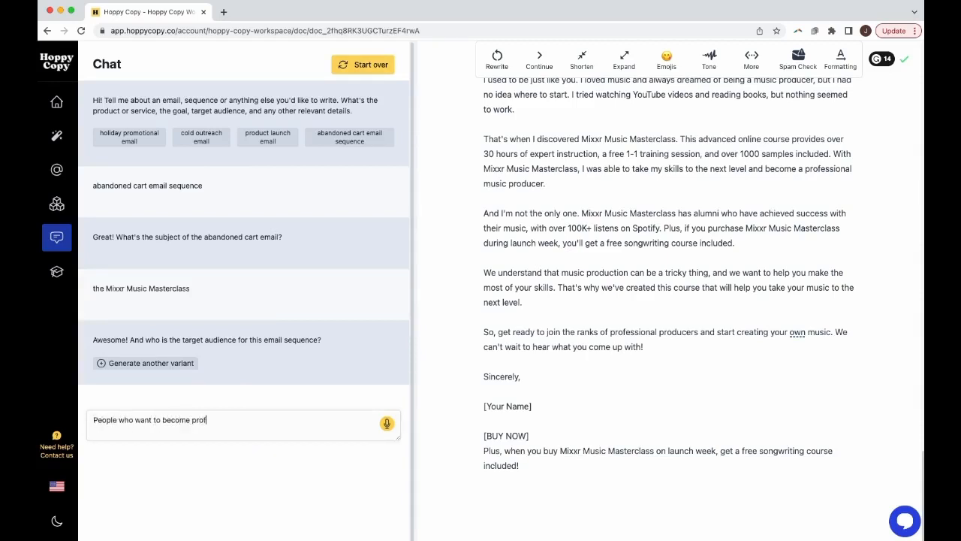
type("essional music pr")
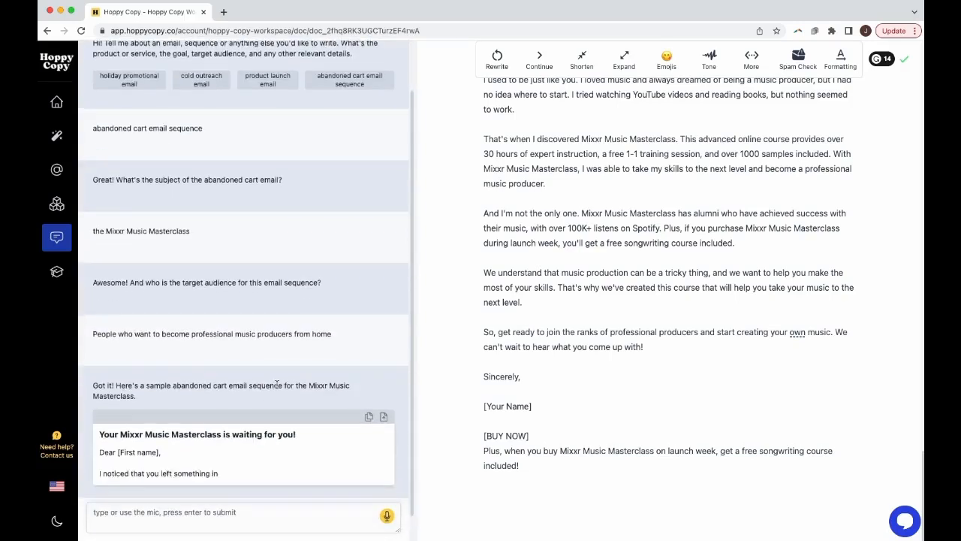
scroll("down", 3)
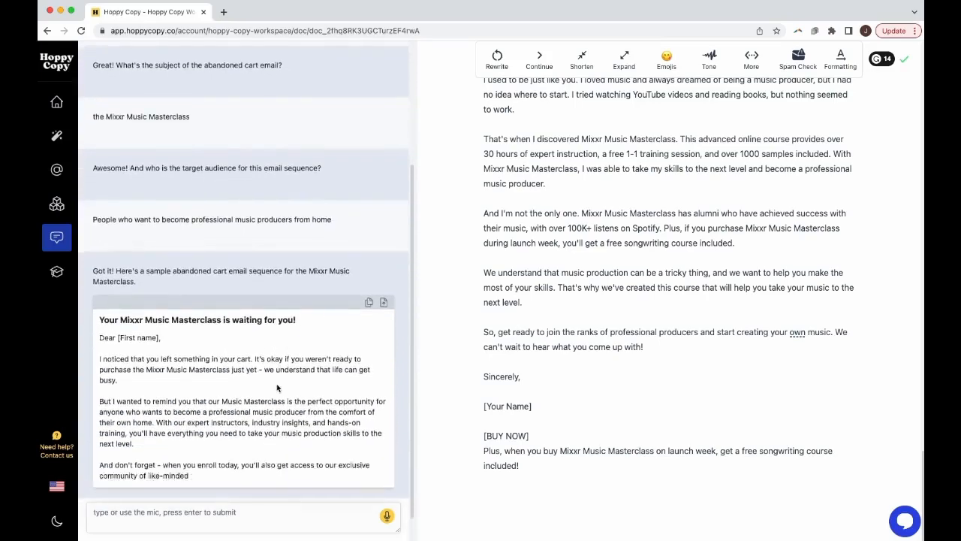
scroll("down", 3)
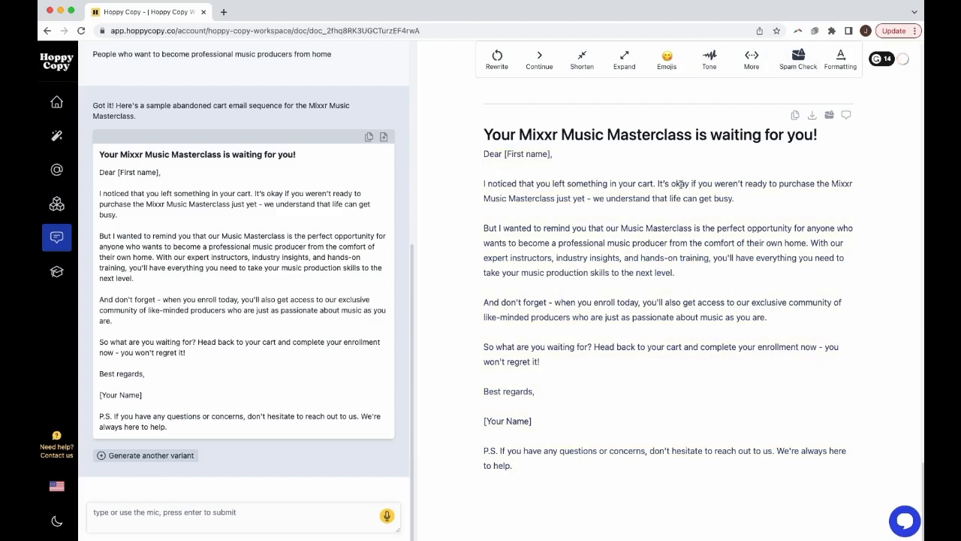
Select the abandoned-cart email's opening paragraph so chat offers to focus on that part.
left_click_drag(484, 183, 734, 199)
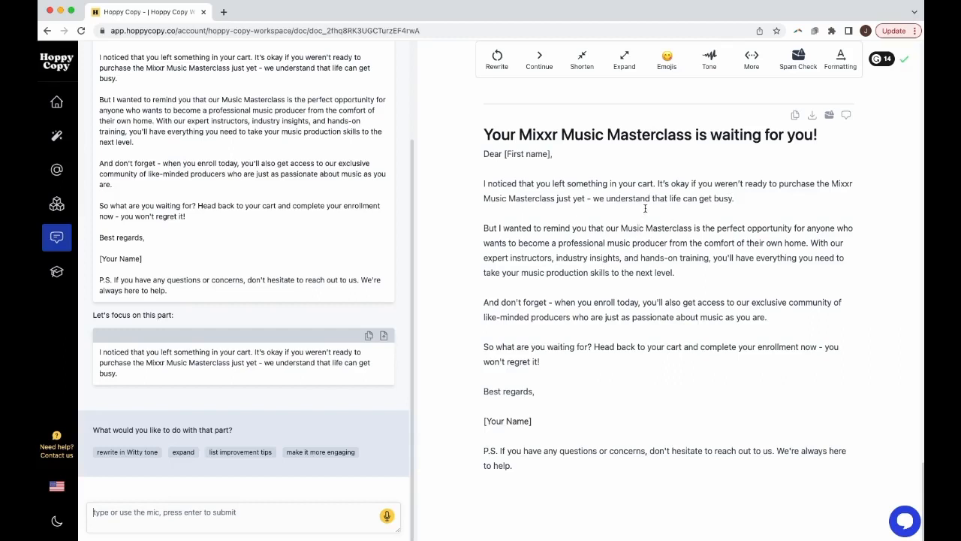
mouse_move(378, 308)
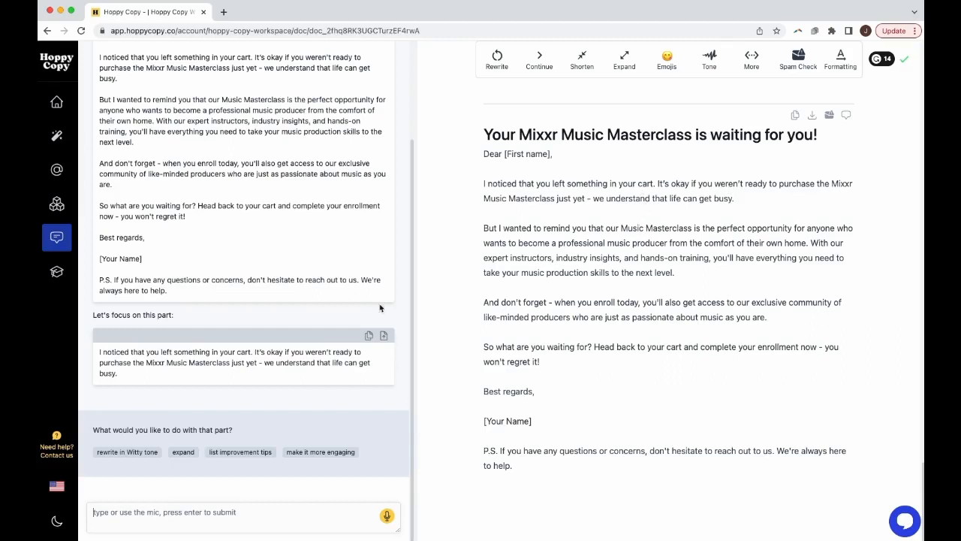
mouse_move(306, 343)
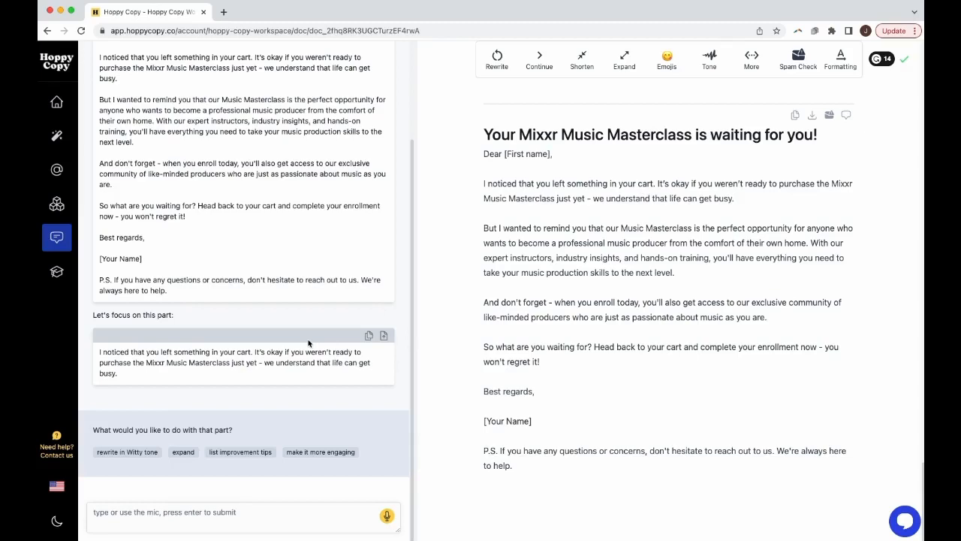